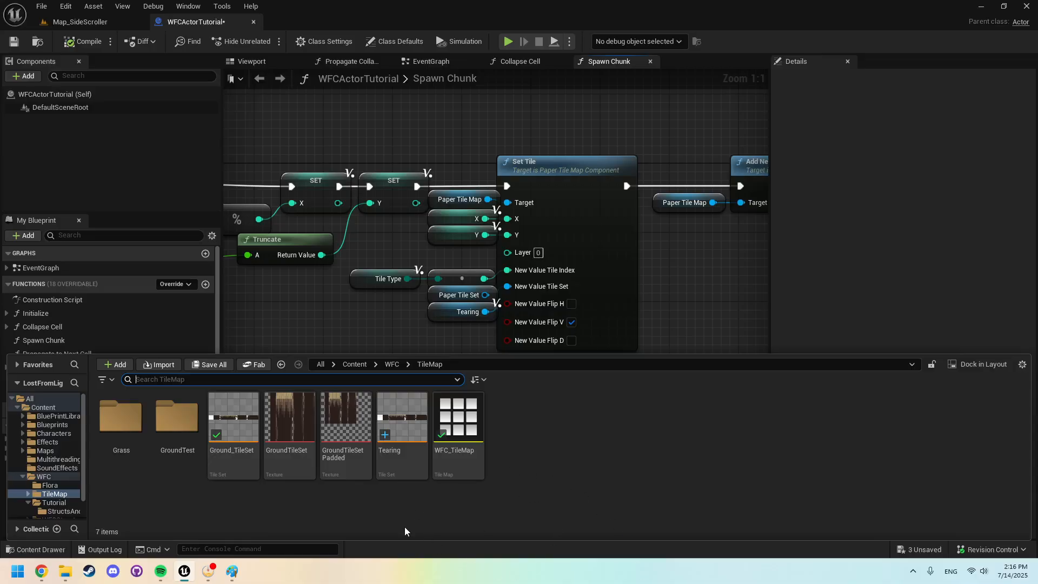
pyautogui.moveTo(407, 512)
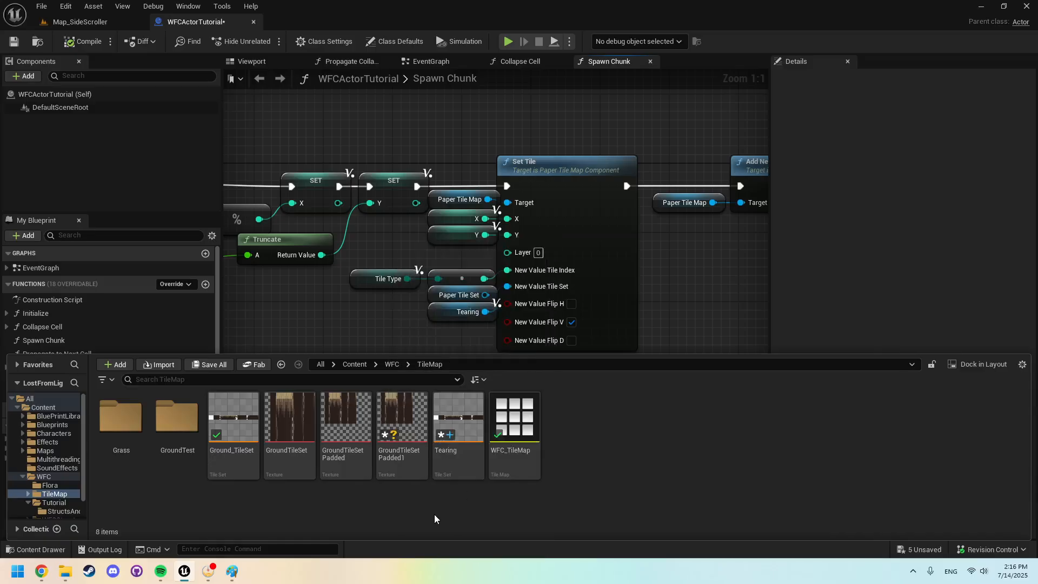
# Open the Tearing tile set for editing after generating GroundTileSetPadded1
pyautogui.doubleClick(446, 417)
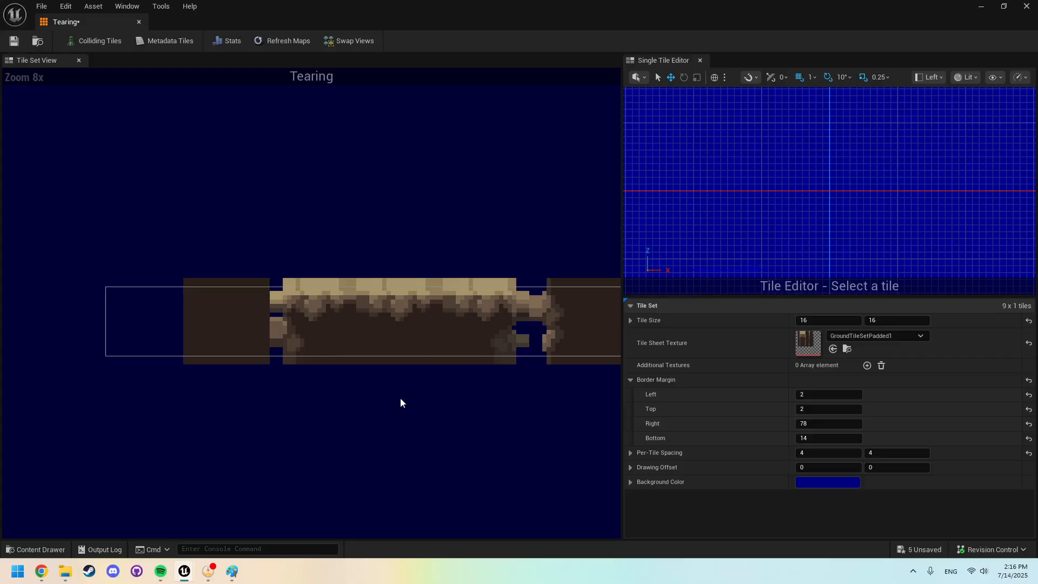
# Inspect tiles #1, #2 and #3 cut from the padded ground texture
pyautogui.click(226, 322)
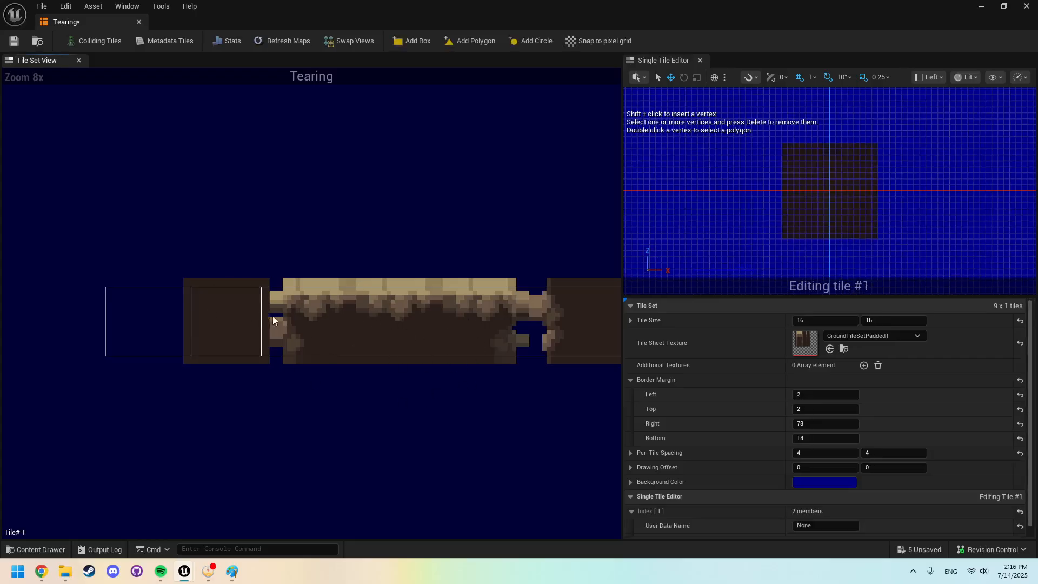
pyautogui.moveTo(243, 312)
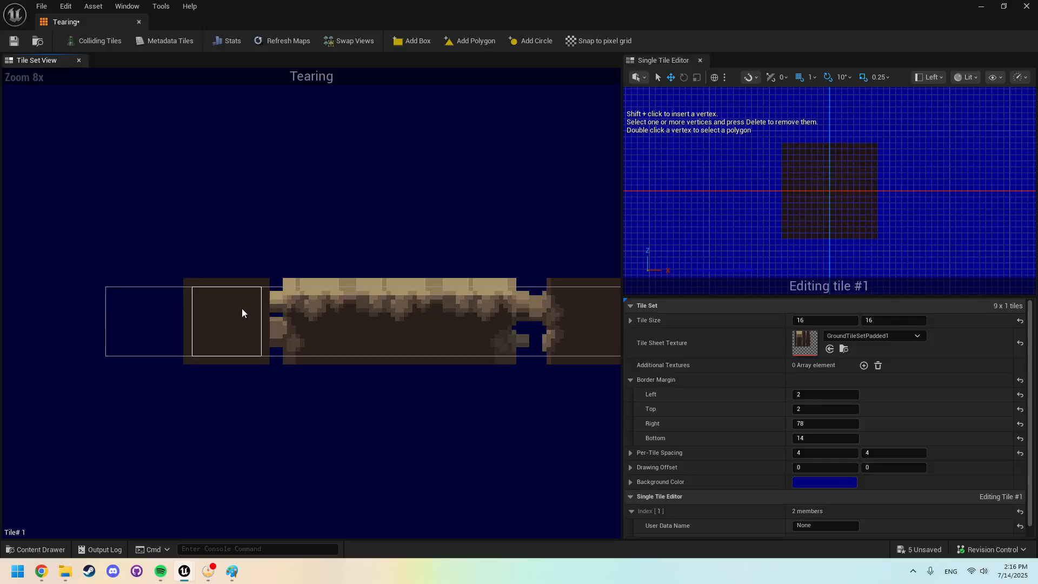
pyautogui.moveTo(286, 324)
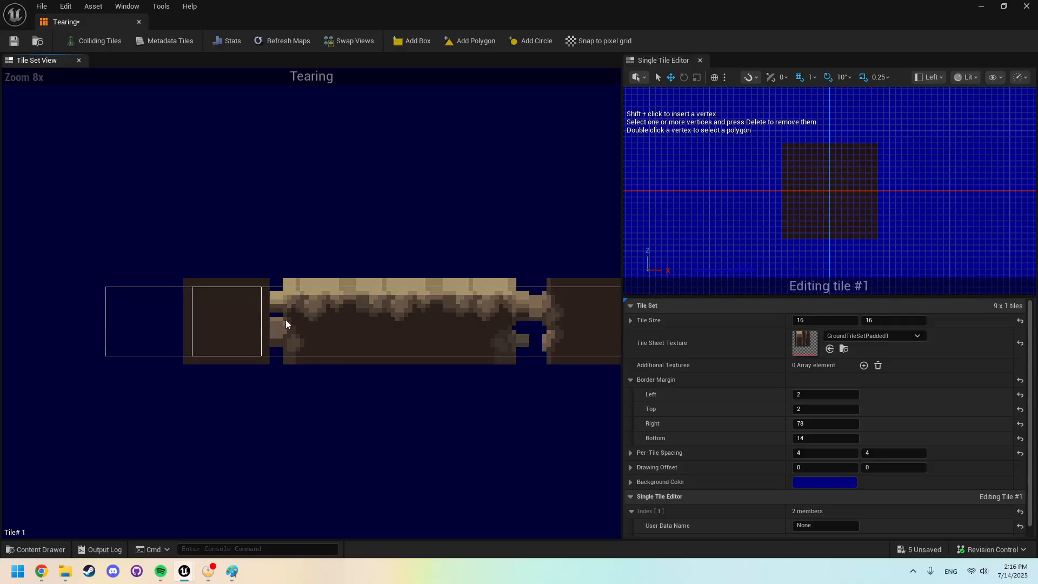
pyautogui.moveTo(272, 323)
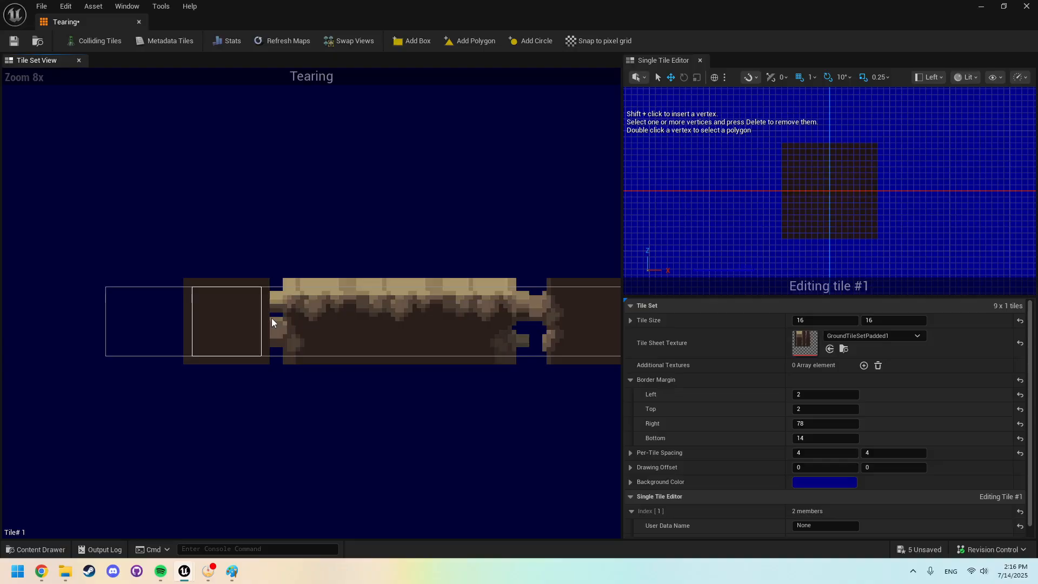
pyautogui.click(313, 321)
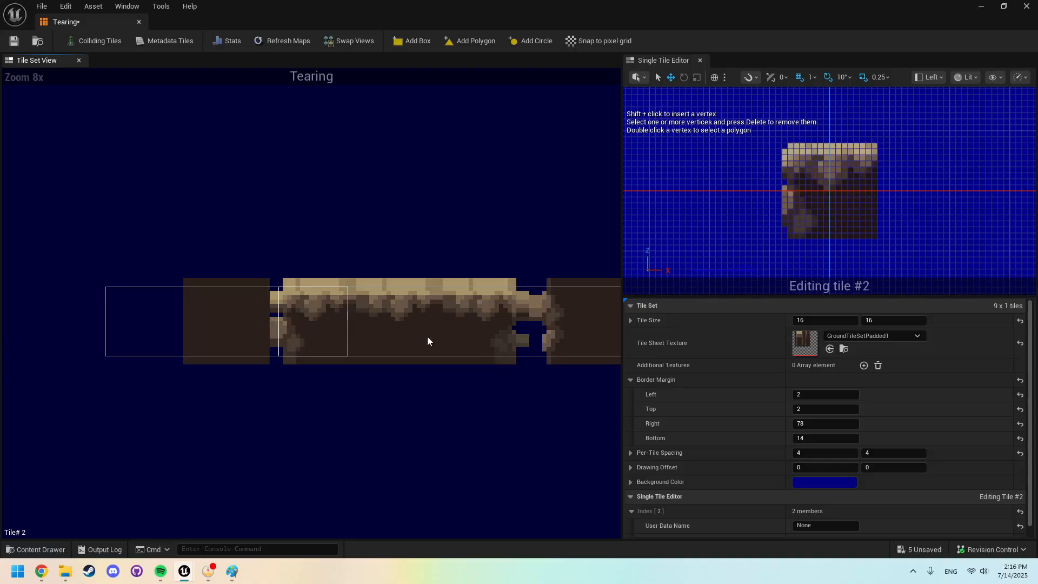
pyautogui.click(398, 321)
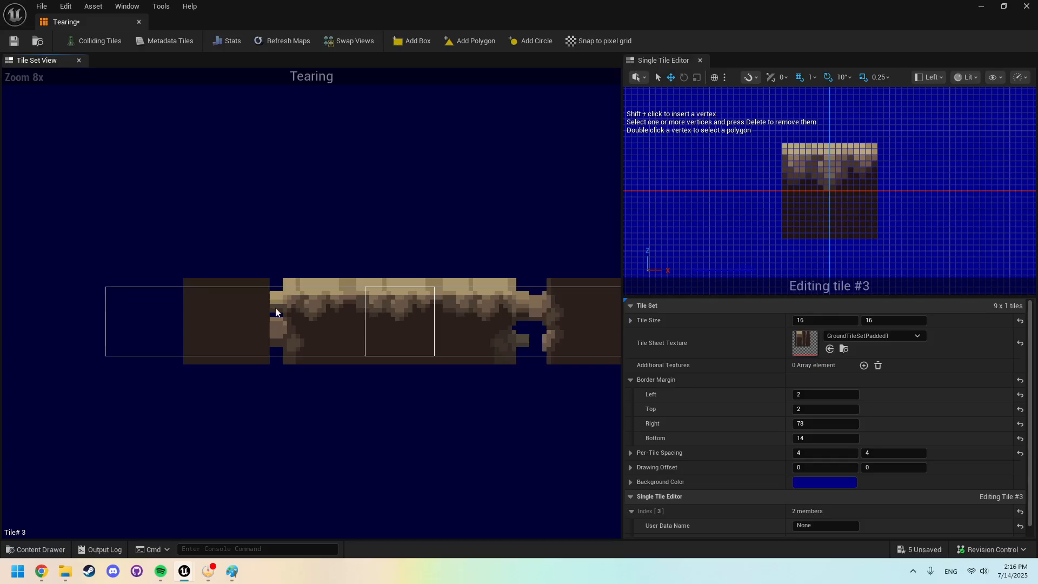
pyautogui.moveTo(296, 324)
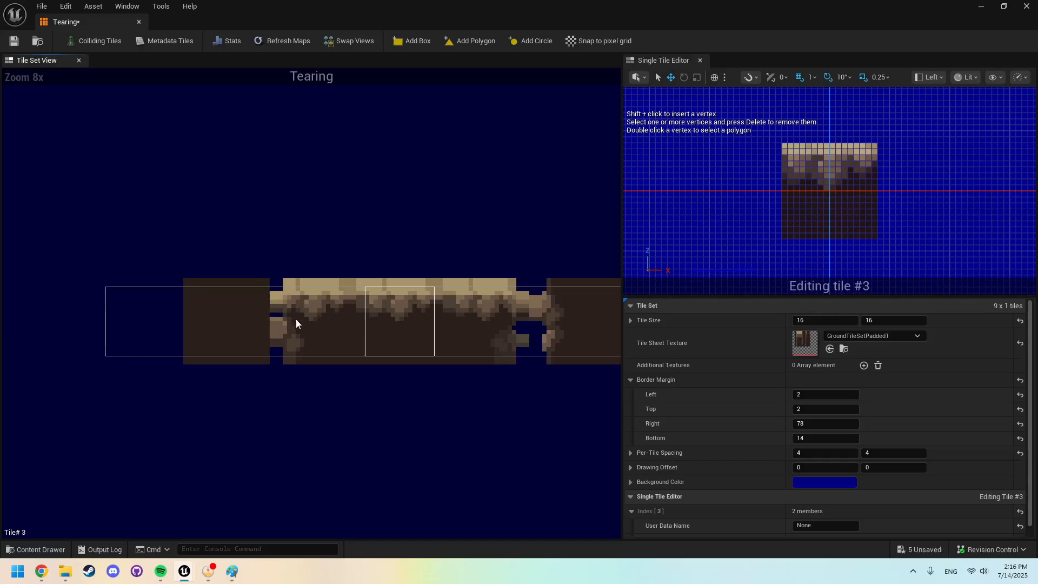
pyautogui.moveTo(397, 387)
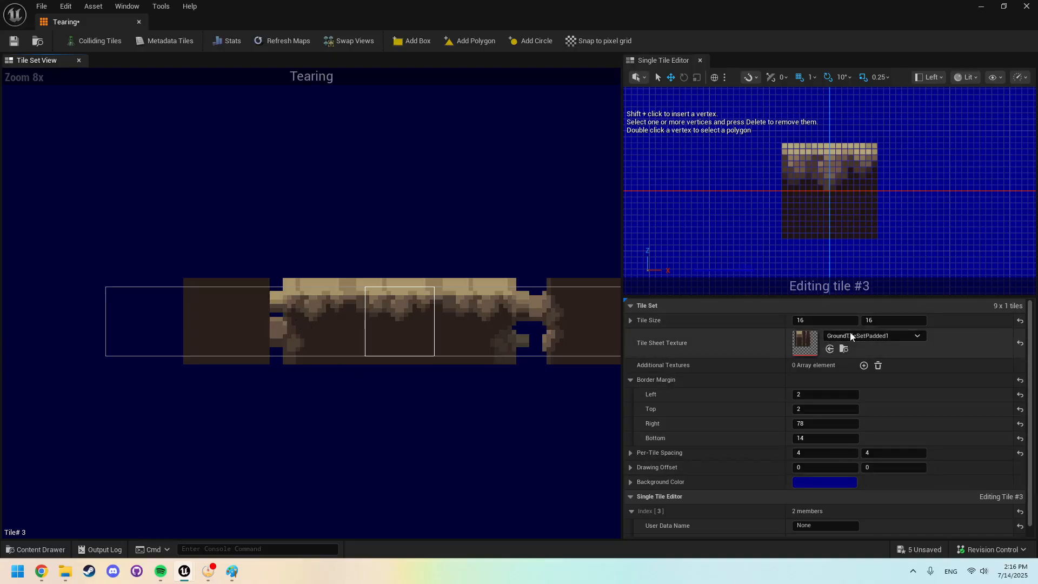
pyautogui.moveTo(854, 335)
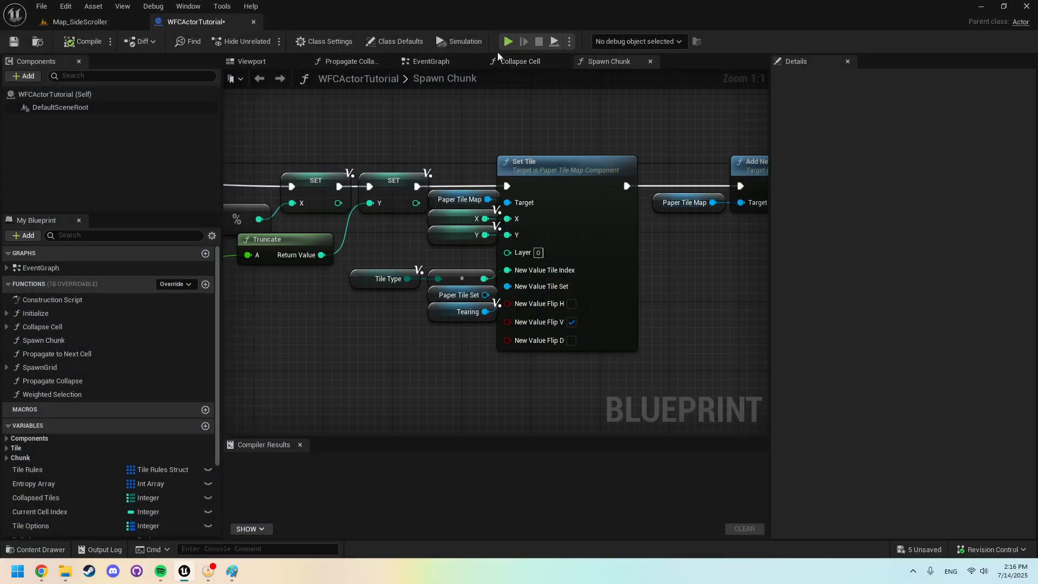
# Return to the Blueprint, browse TileMap > Grass and show grass-tilesheet_TileSet's asset actions
pyautogui.click(507, 41)
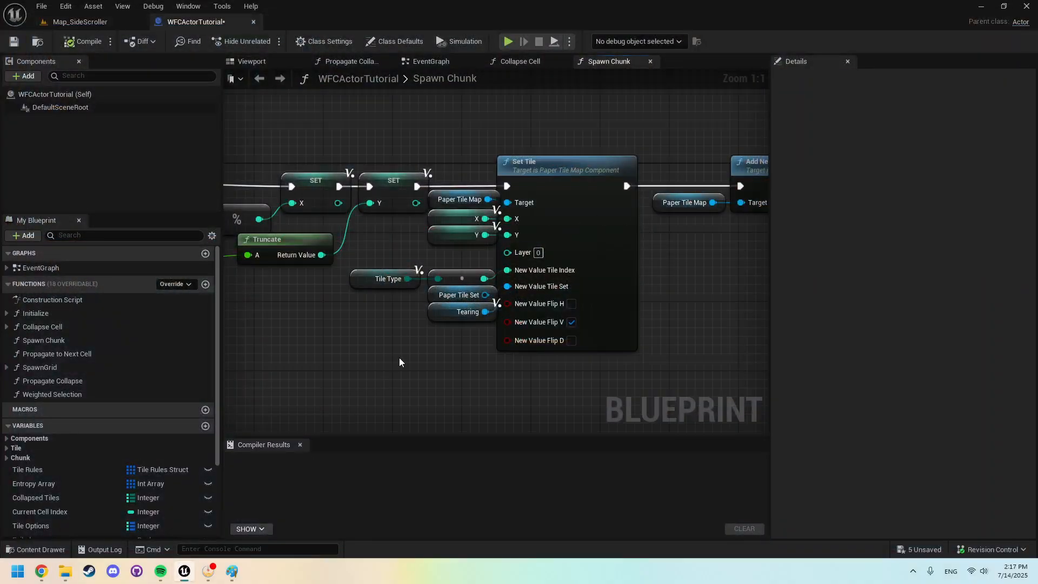
pyautogui.click(36, 549)
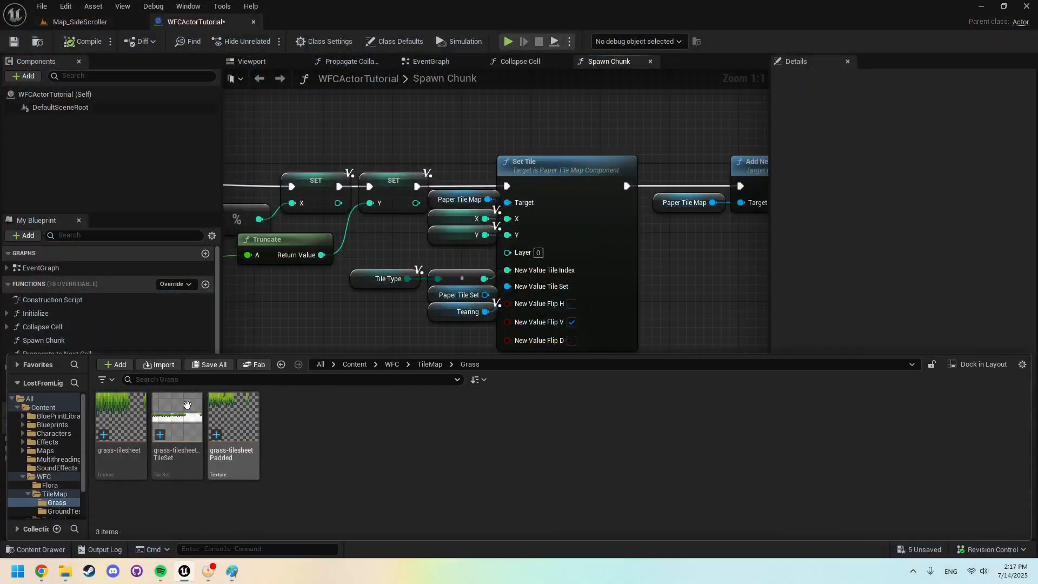
pyautogui.rightClick(176, 417)
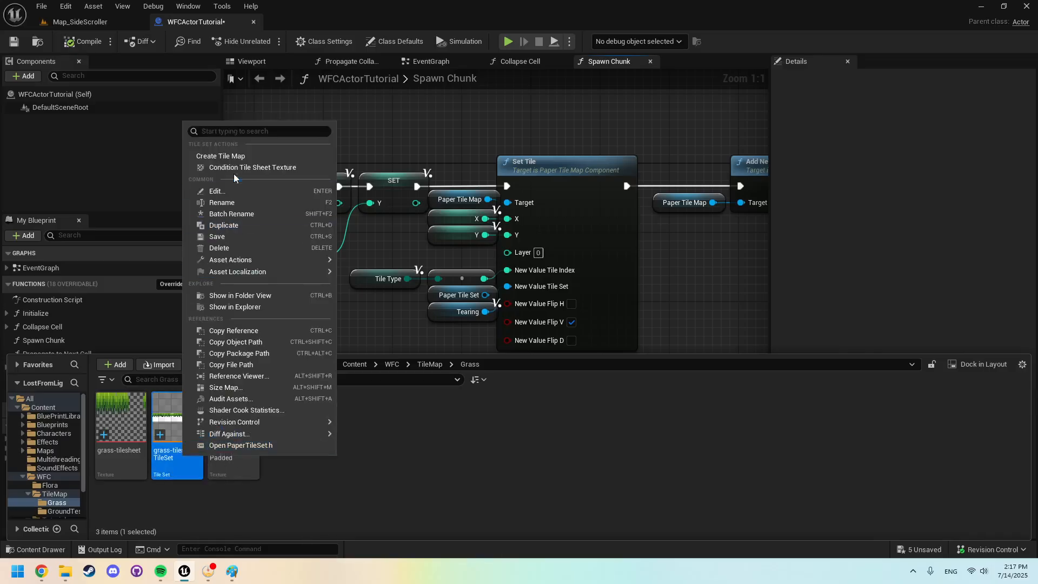